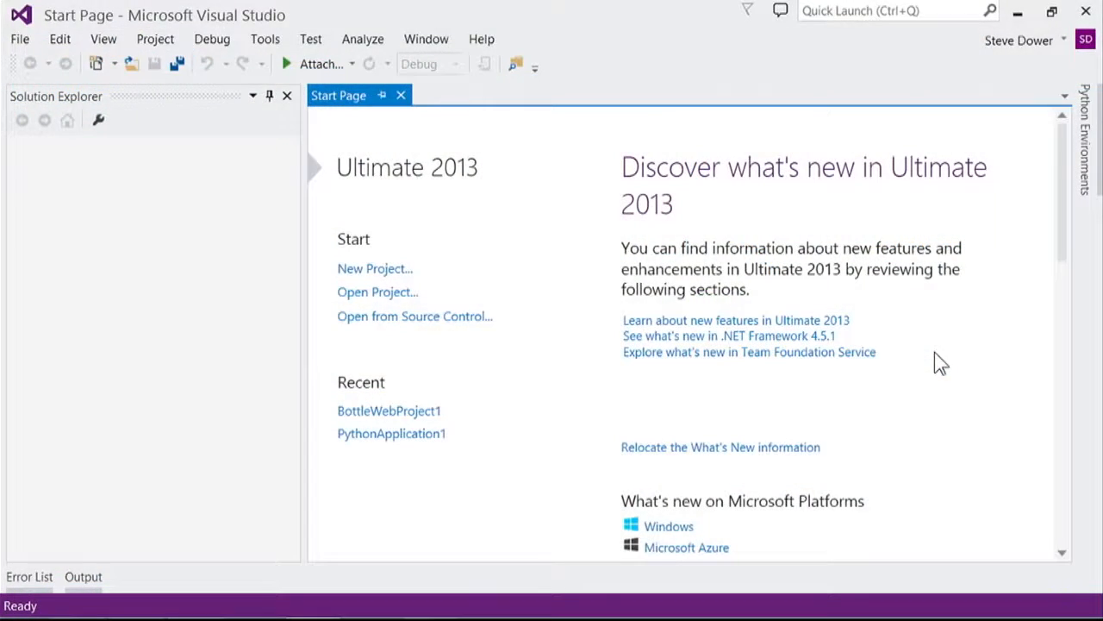
# Create a new Python Bottle Web Project and choose to install its packages into a virtual environment
pyautogui.click(374, 268)
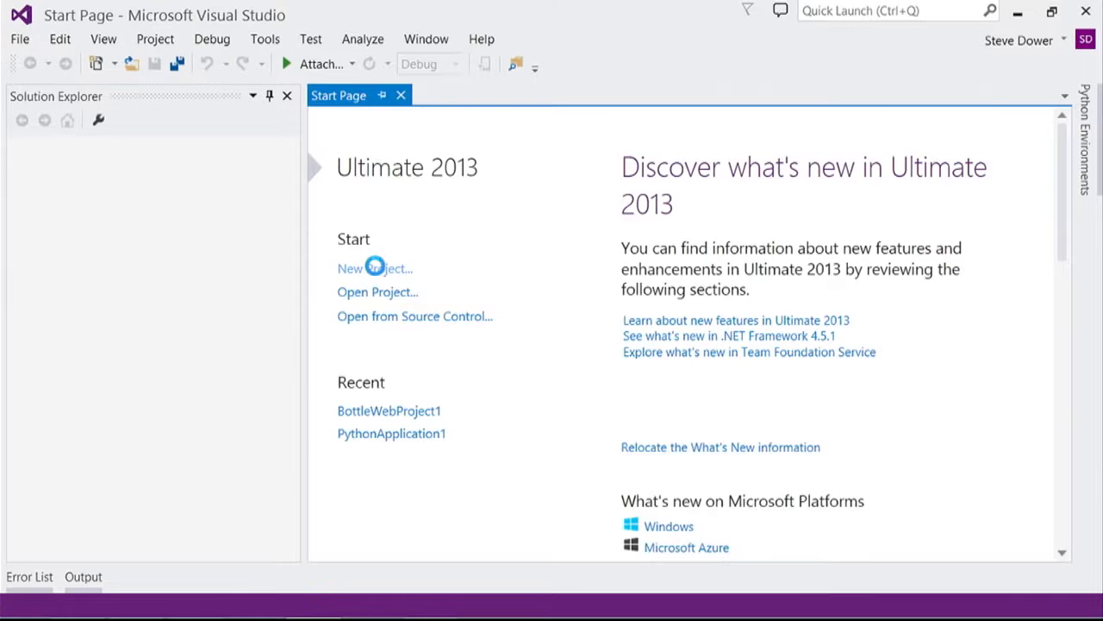
pyautogui.click(374, 268)
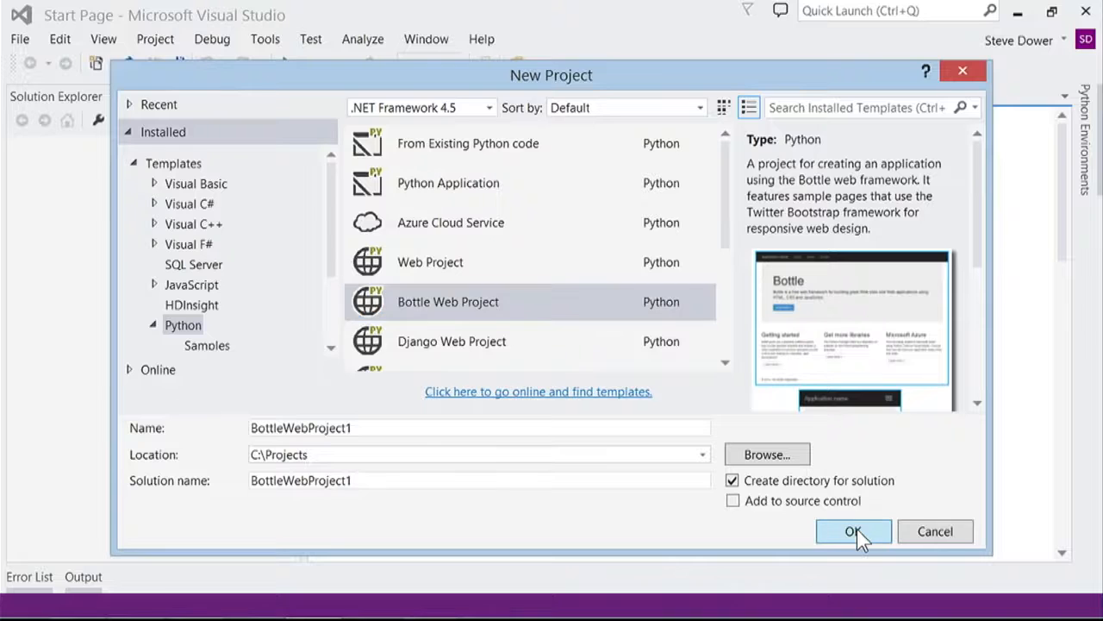
pyautogui.click(853, 531)
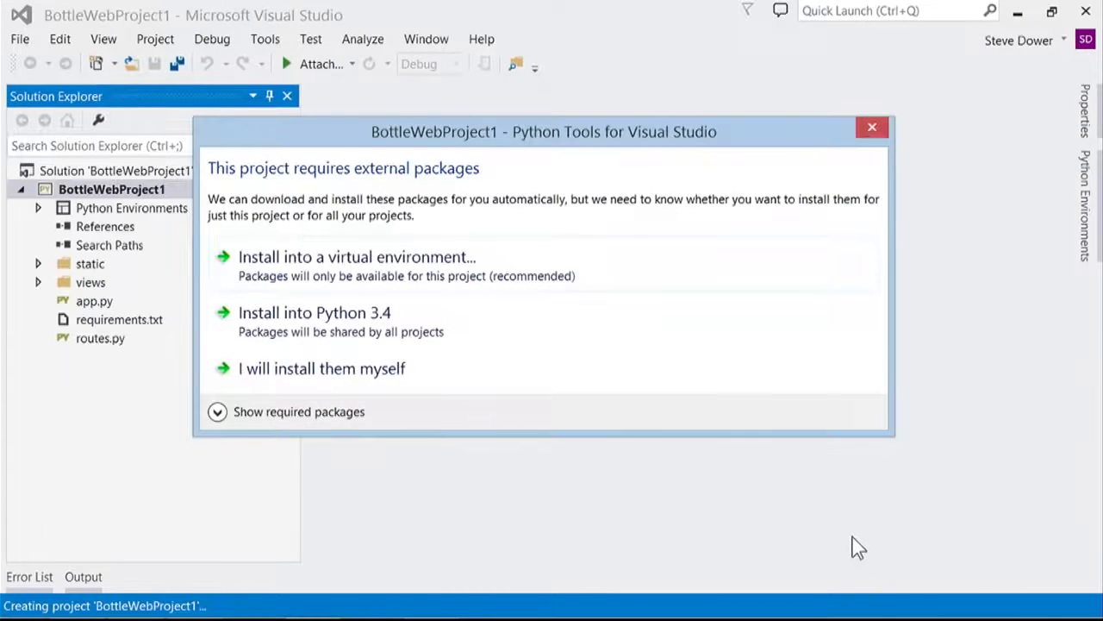
pyautogui.click(298, 411)
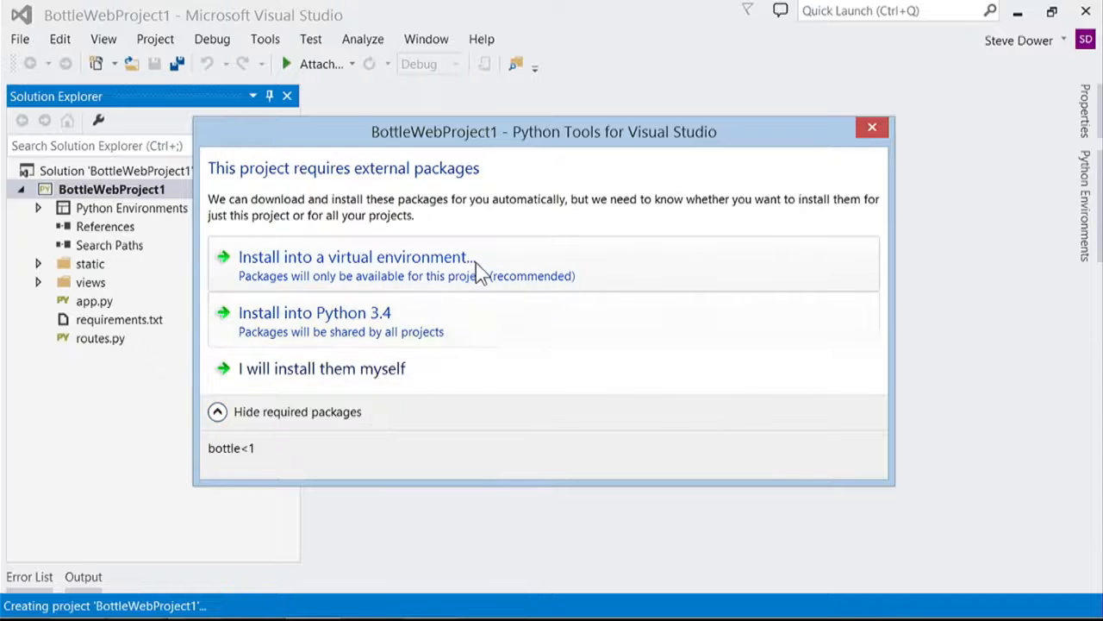
pyautogui.click(355, 257)
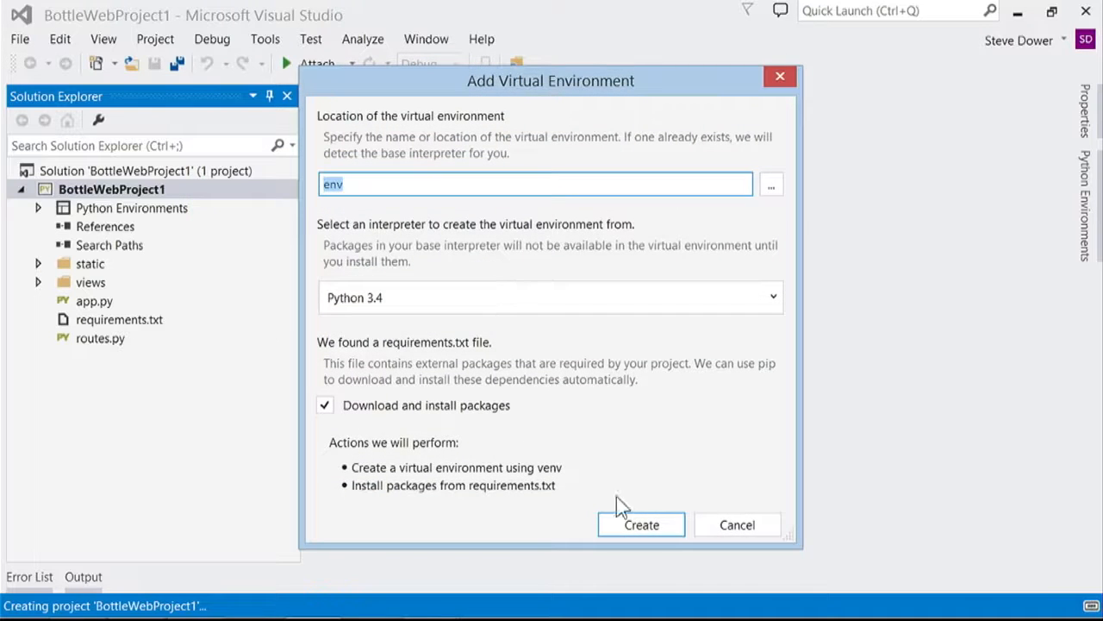
# Create the 'env' Python 3.4 virtual environment with the required packages, then close the window
pyautogui.click(641, 524)
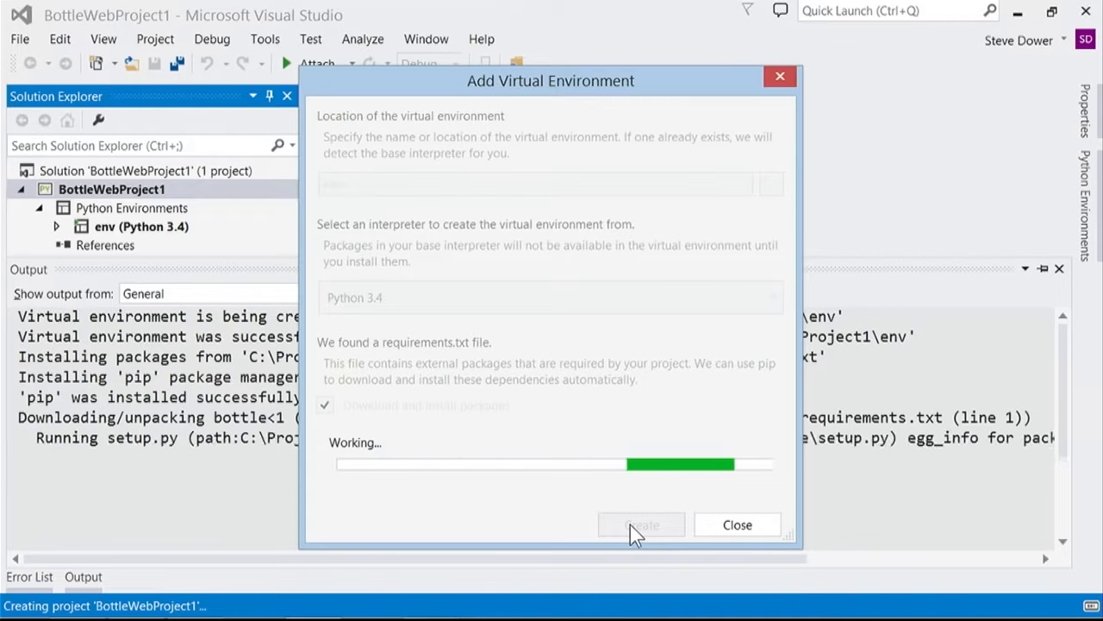
pyautogui.click(737, 524)
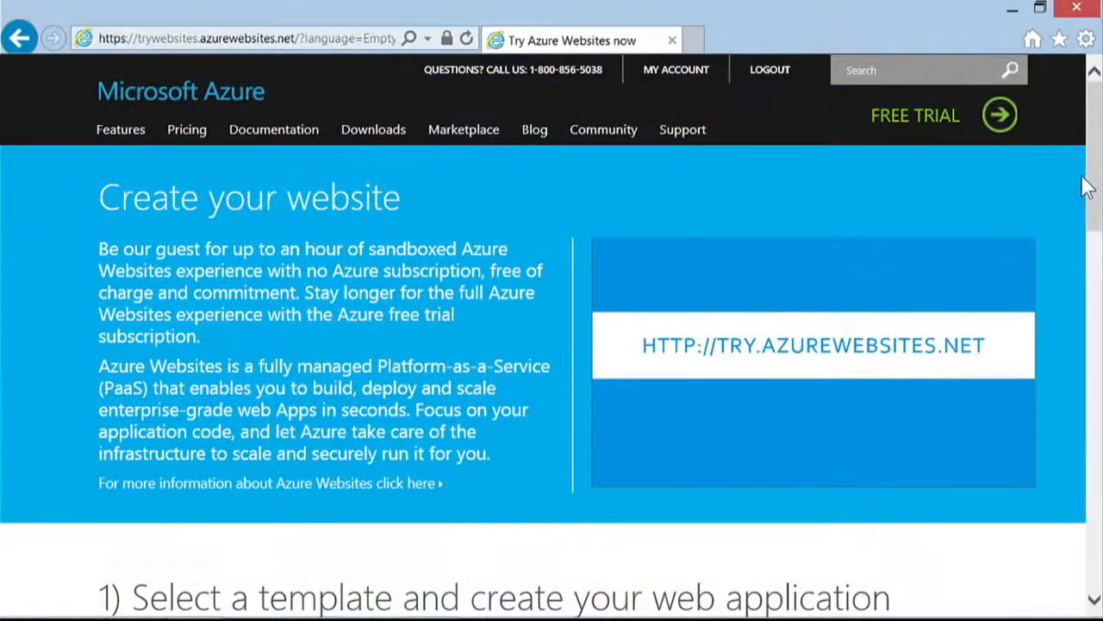
# Scroll to the templates and create a trial Azure website from the Empty Site template
pyautogui.scroll(-3)
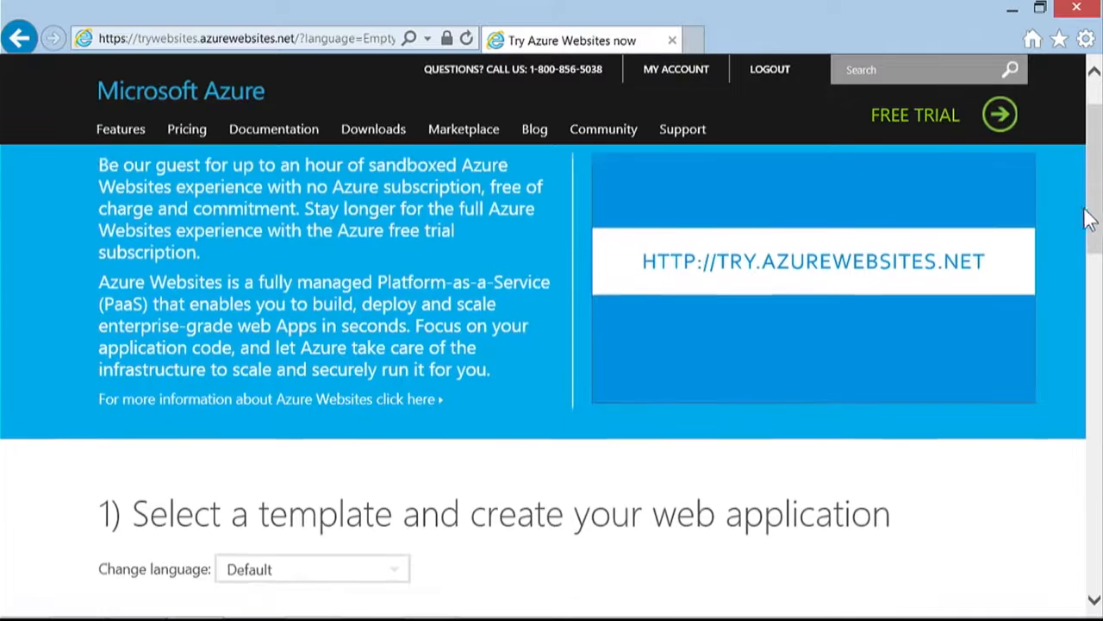
pyautogui.scroll(-3)
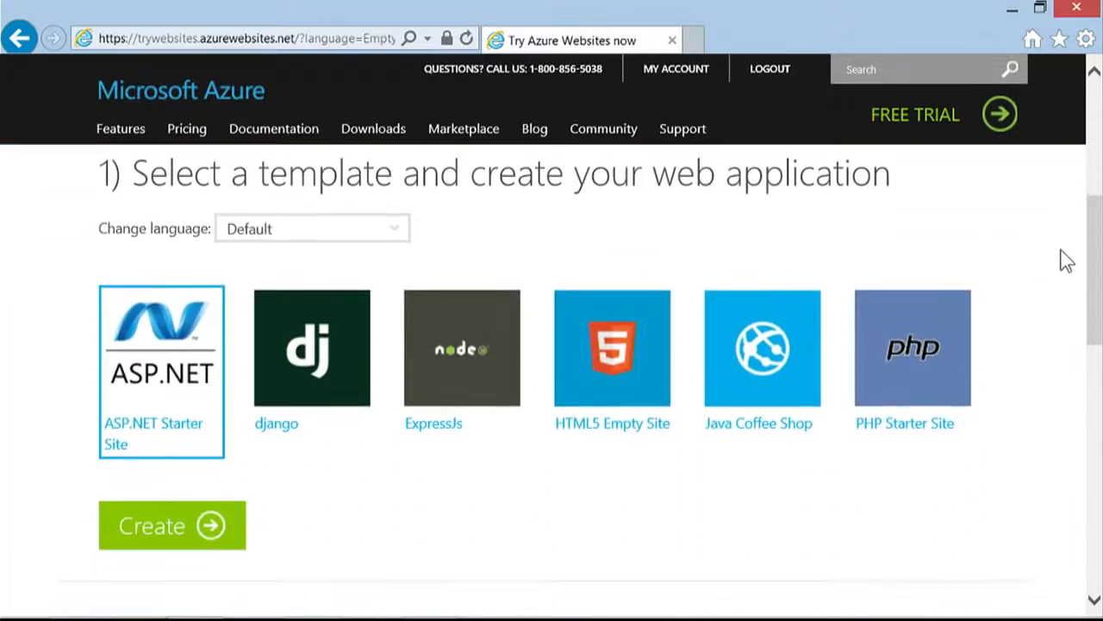
pyautogui.moveTo(1037, 228)
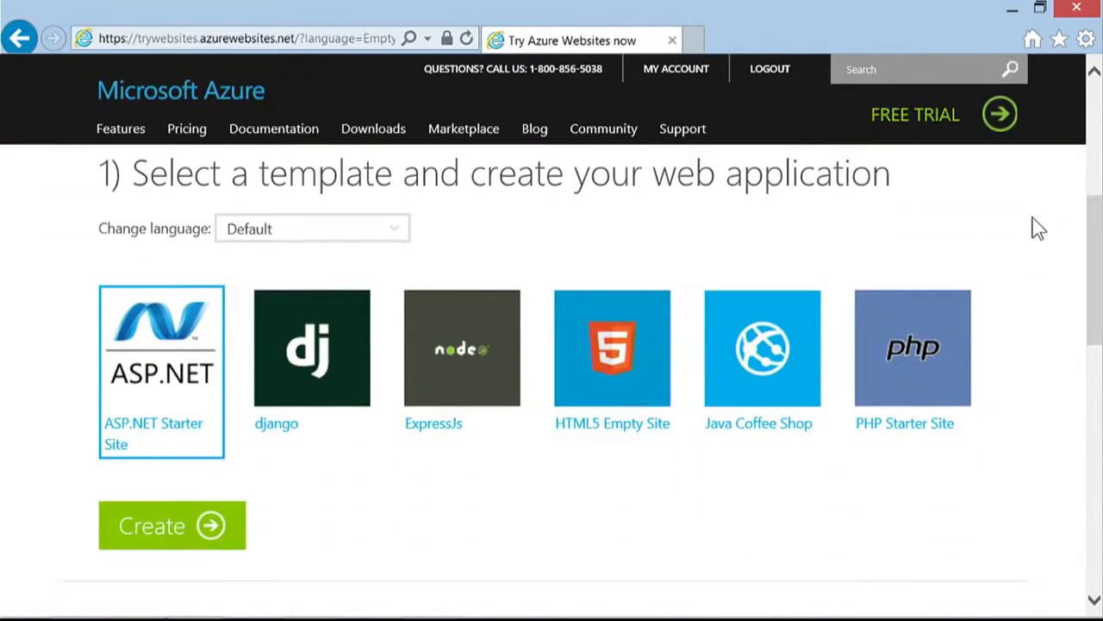
pyautogui.moveTo(390, 231)
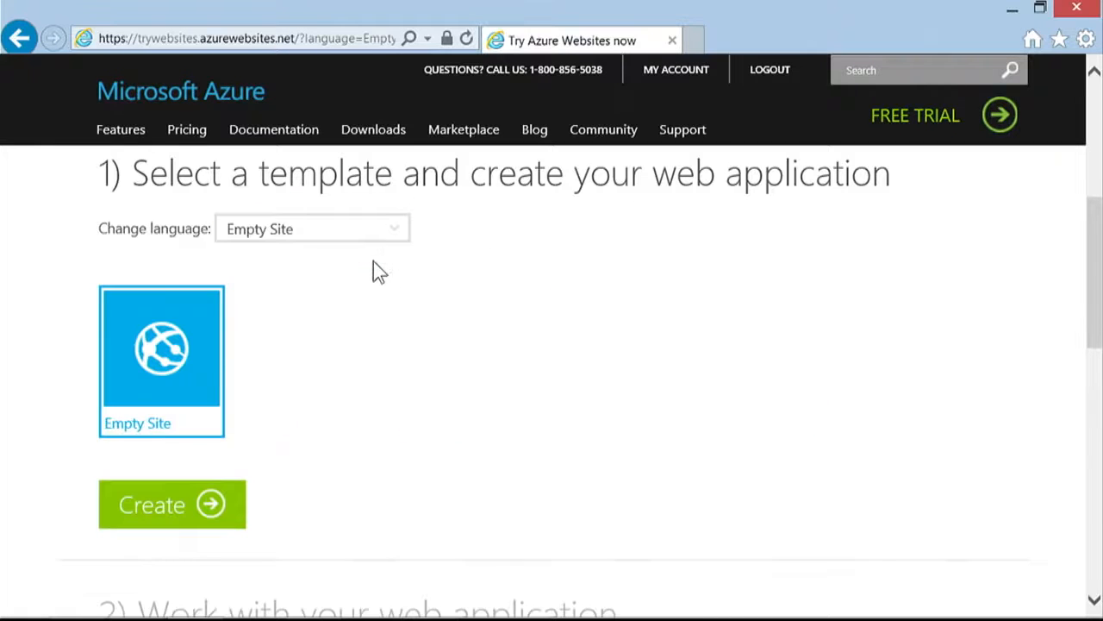
pyautogui.click(172, 504)
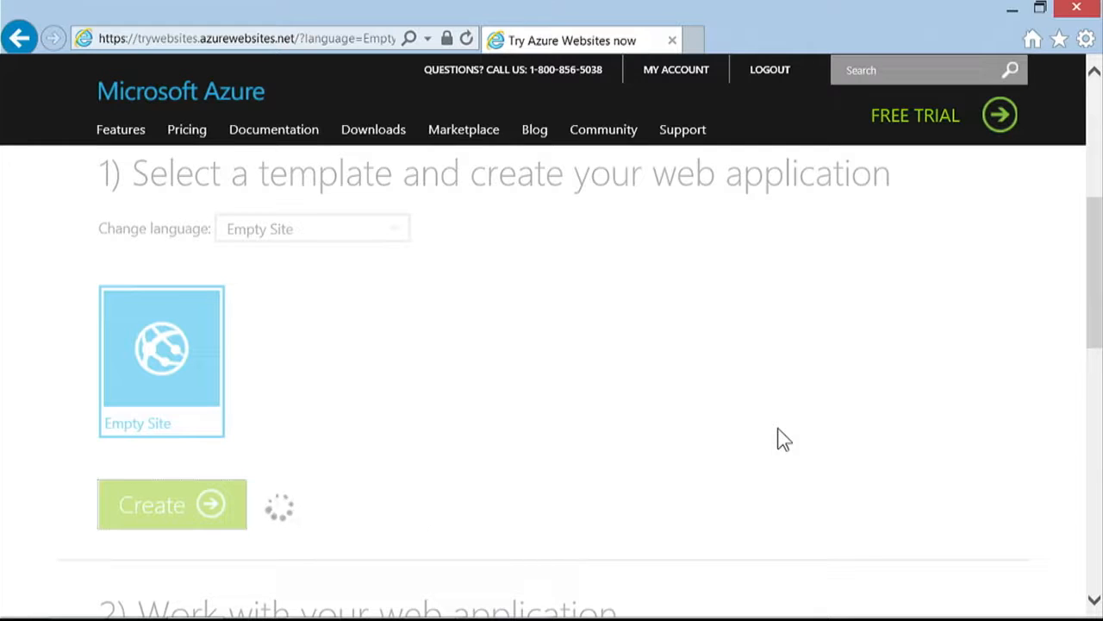
pyautogui.moveTo(787, 428)
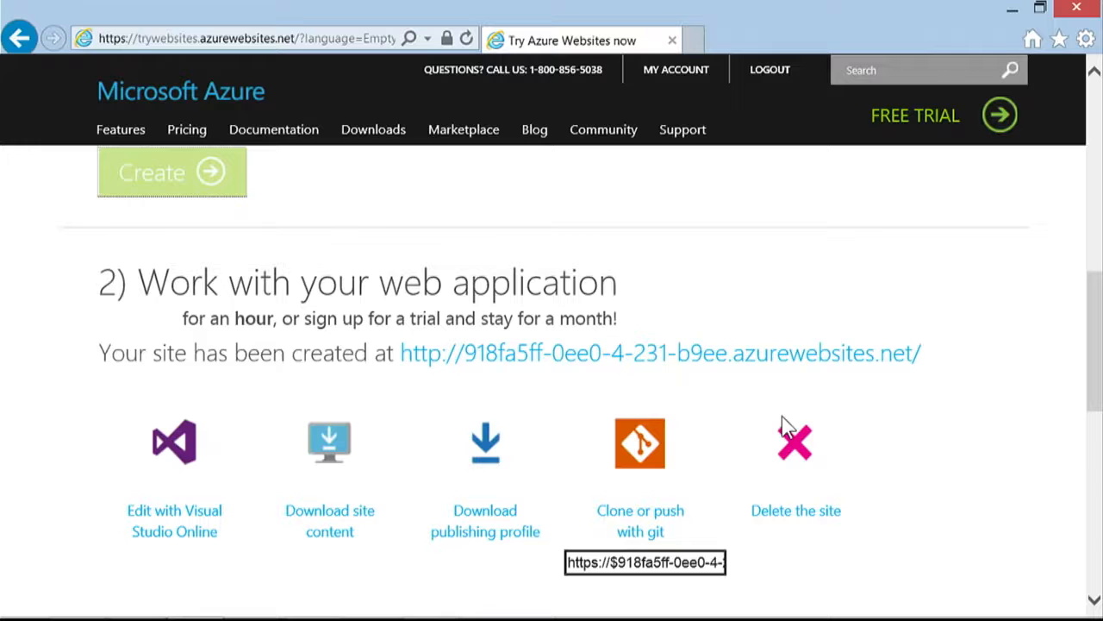
pyautogui.click(484, 443)
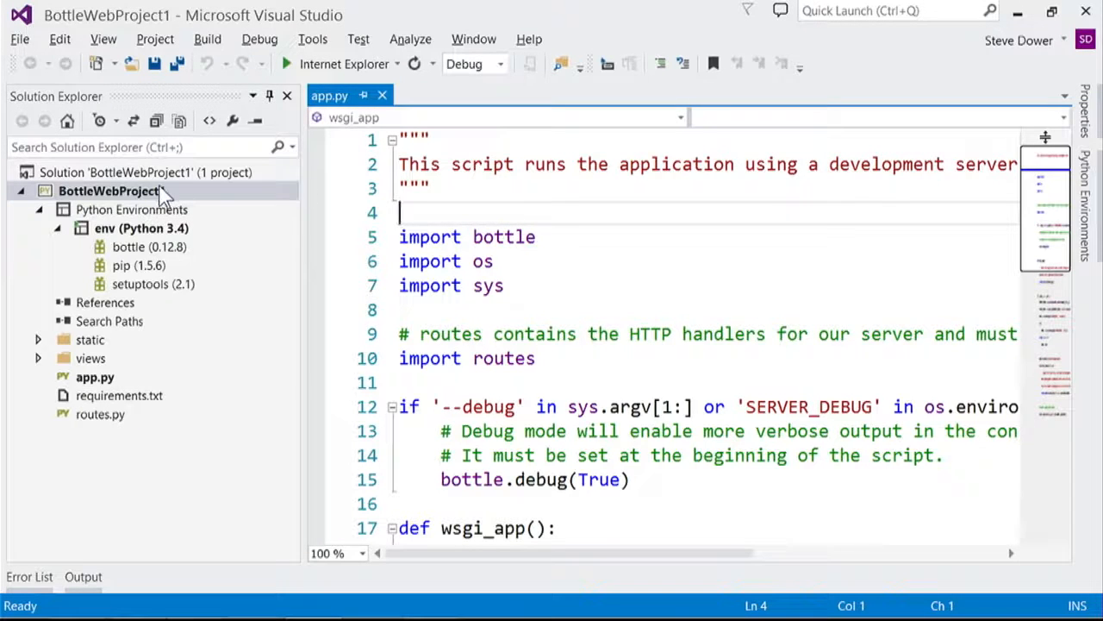
# Import the downloaded .publishsettings profile for BottleWebProject1 and publish it to the Azure site
pyautogui.rightClick(108, 191)
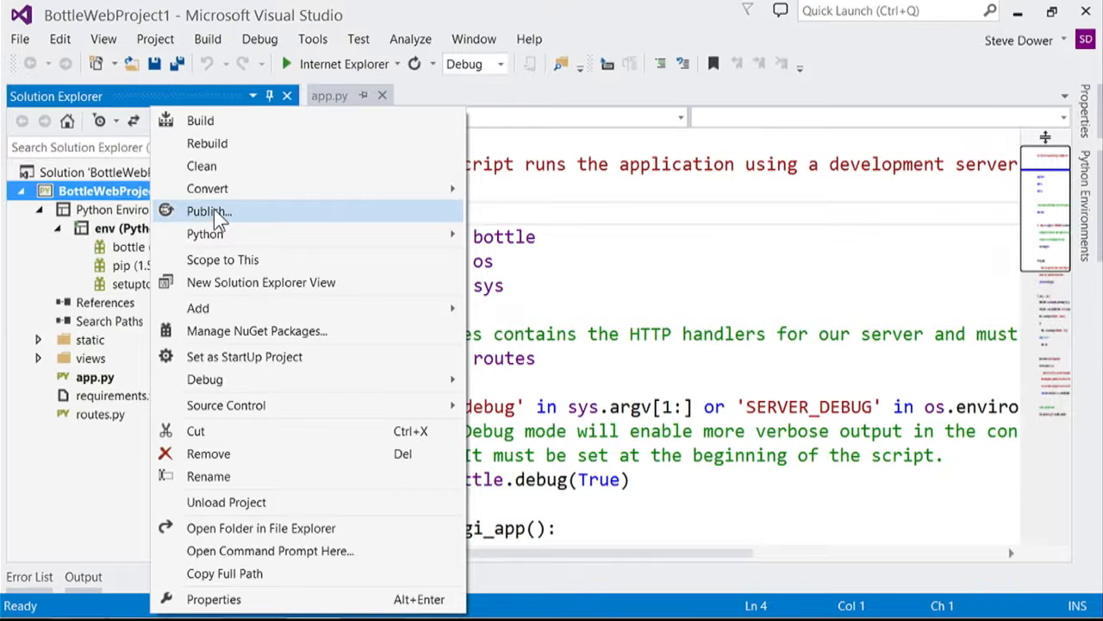
pyautogui.click(207, 211)
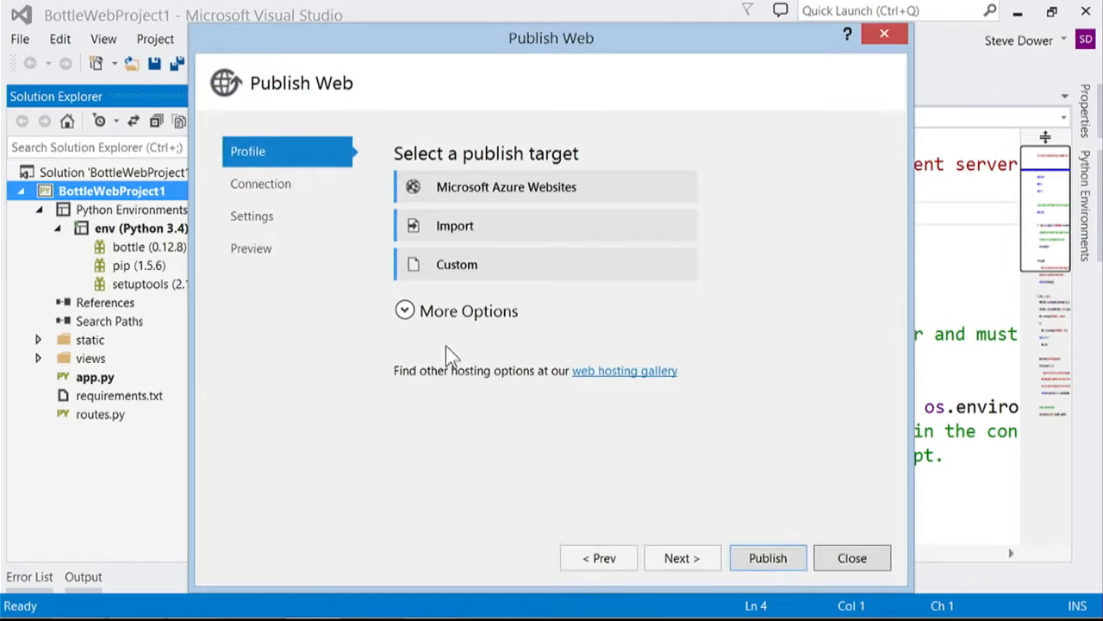
pyautogui.moveTo(652, 191)
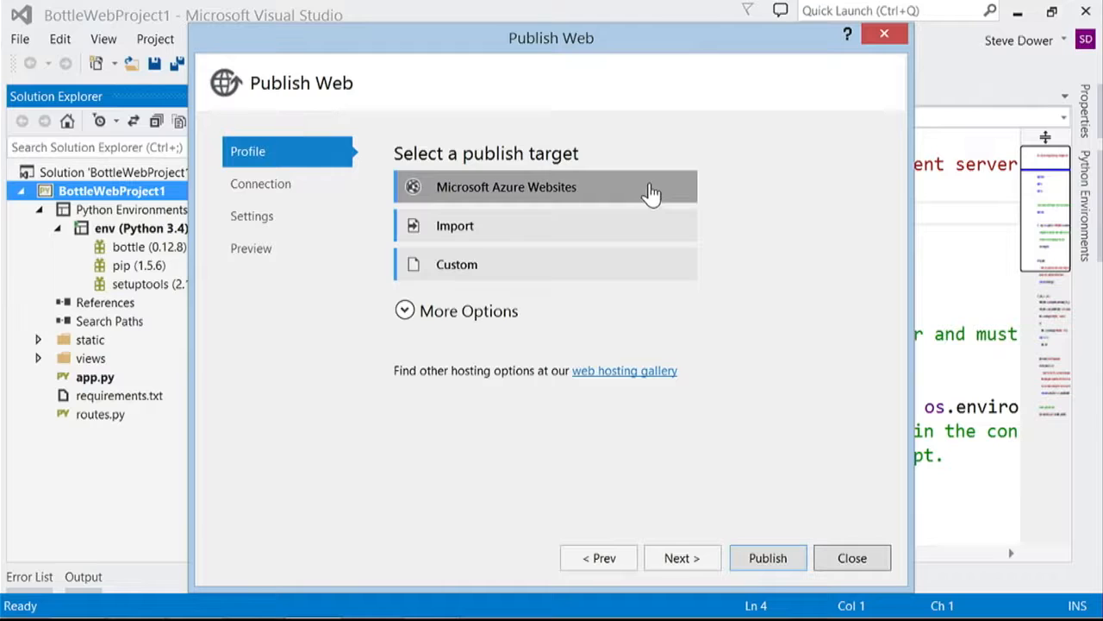
pyautogui.moveTo(619, 187)
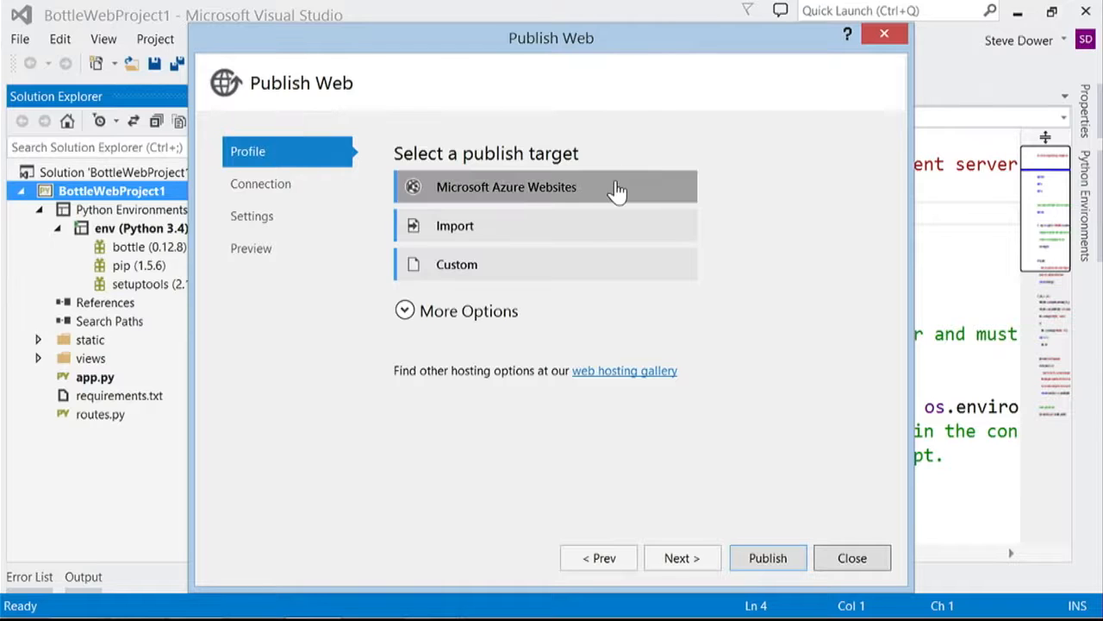
pyautogui.moveTo(556, 237)
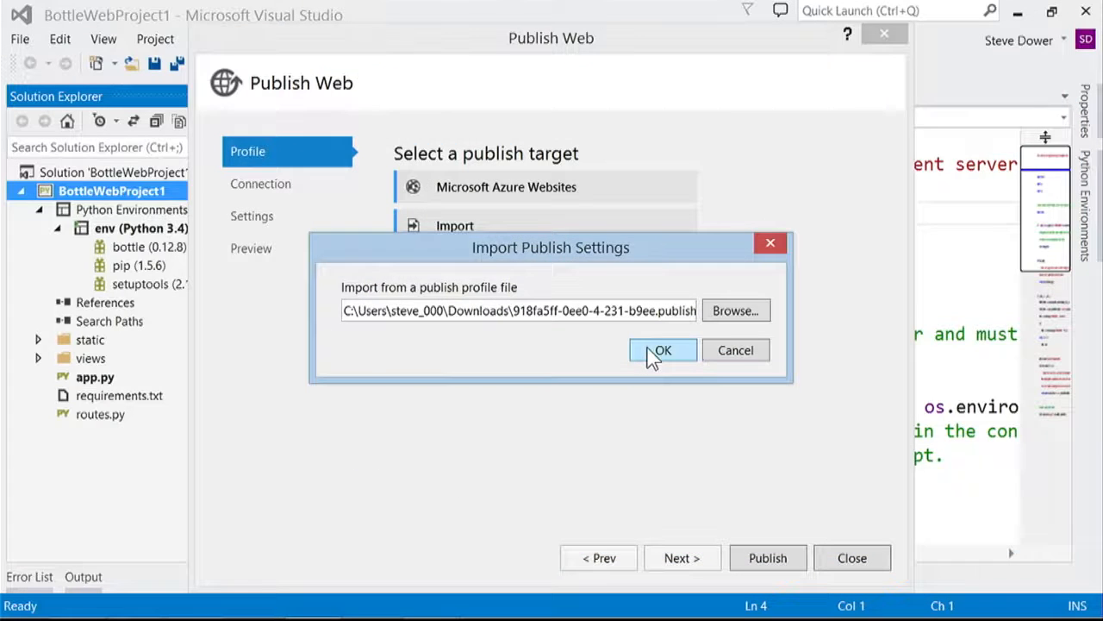
pyautogui.click(662, 350)
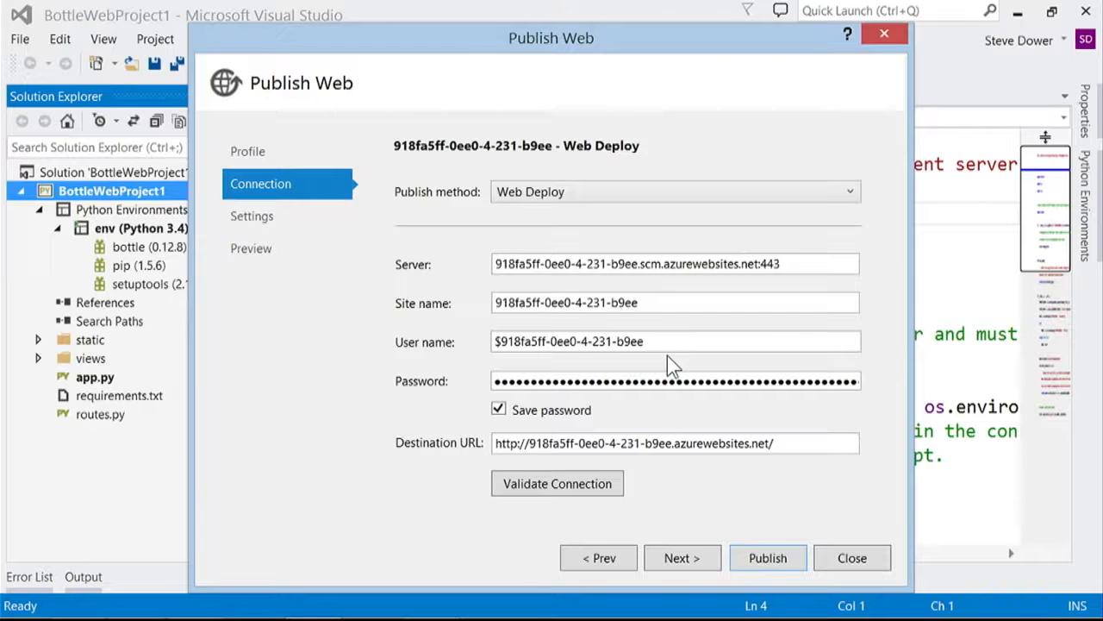
pyautogui.click(852, 558)
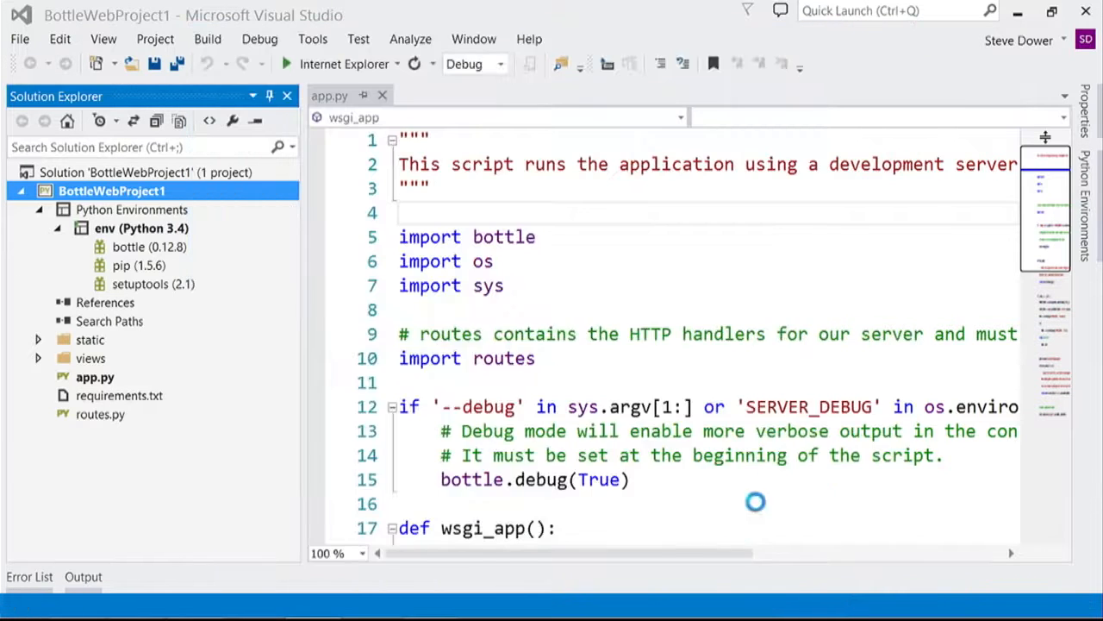